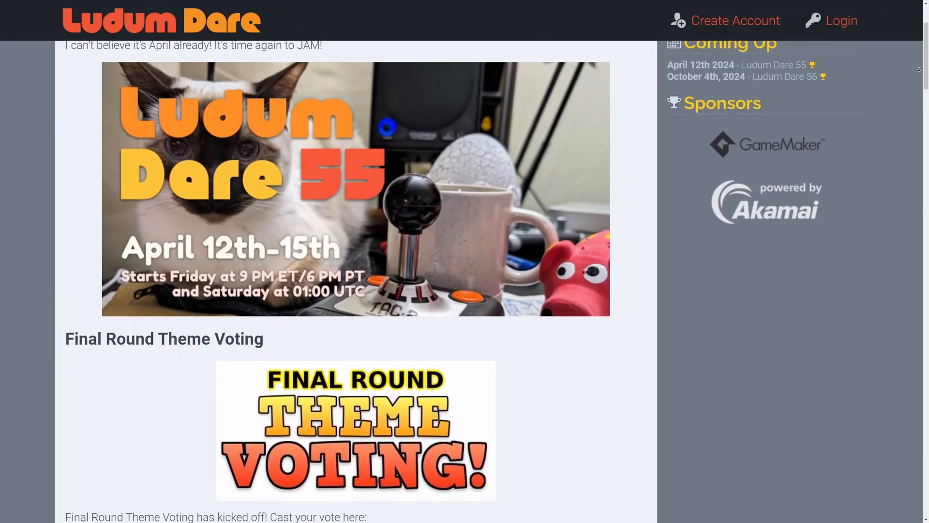
# - Read the Ludum Dare 55 announcement and search GitHub for the Ludum Dare Godot template
pyautogui.scroll(-3)
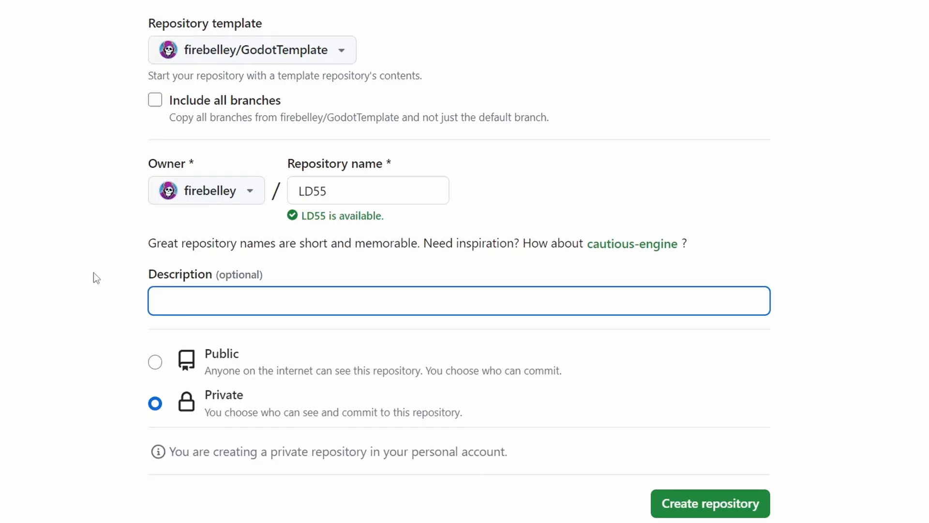
pyautogui.write('Ludum Dat')
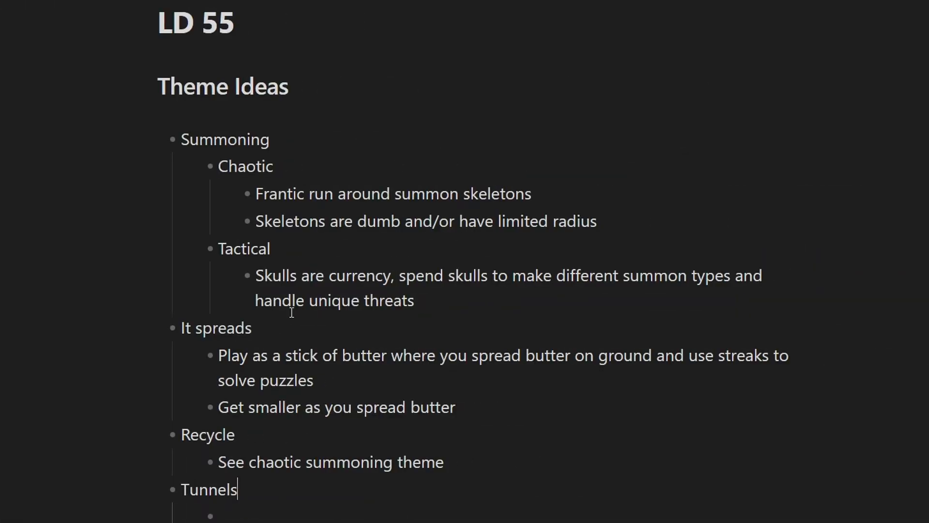
# - Add a Tunnels bullet to the LD 55 theme ideas note below Summoning, It spreads and Recycle
pyautogui.scroll(-3)
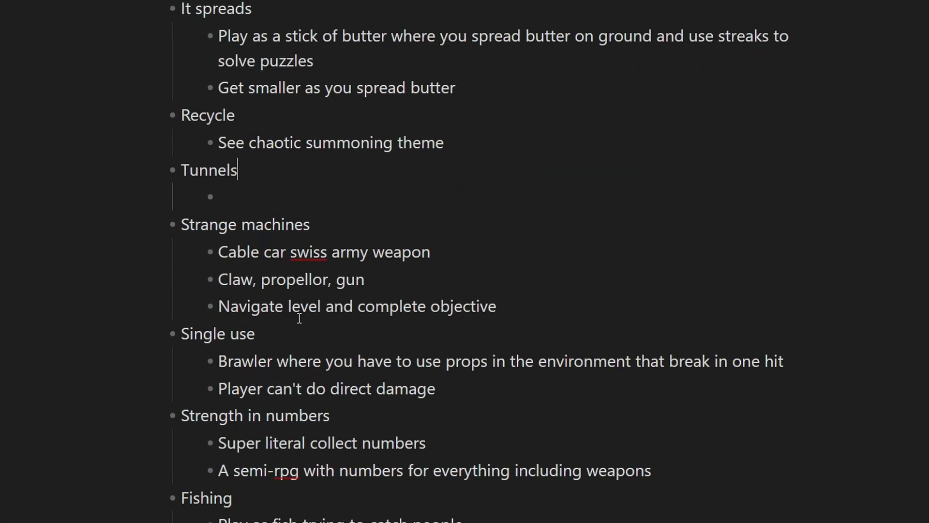
pyautogui.moveTo(250, 278)
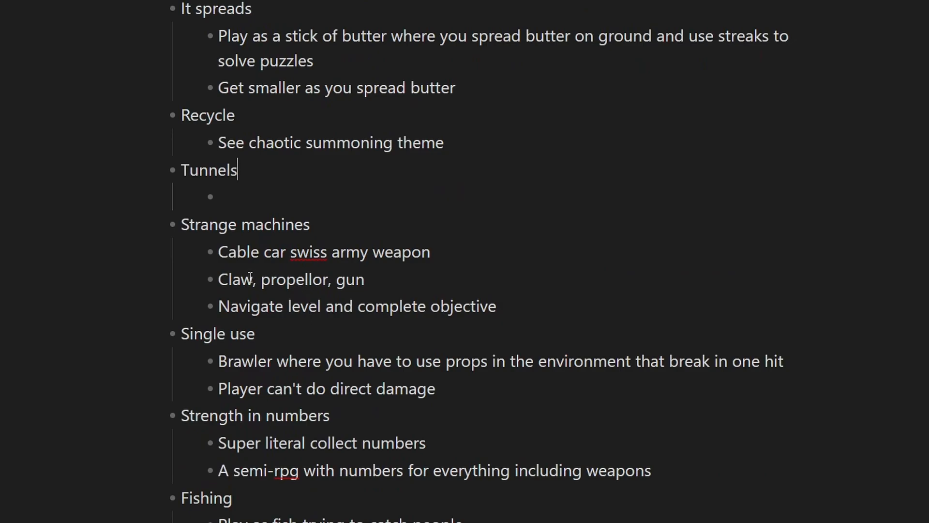
pyautogui.moveTo(184, 230)
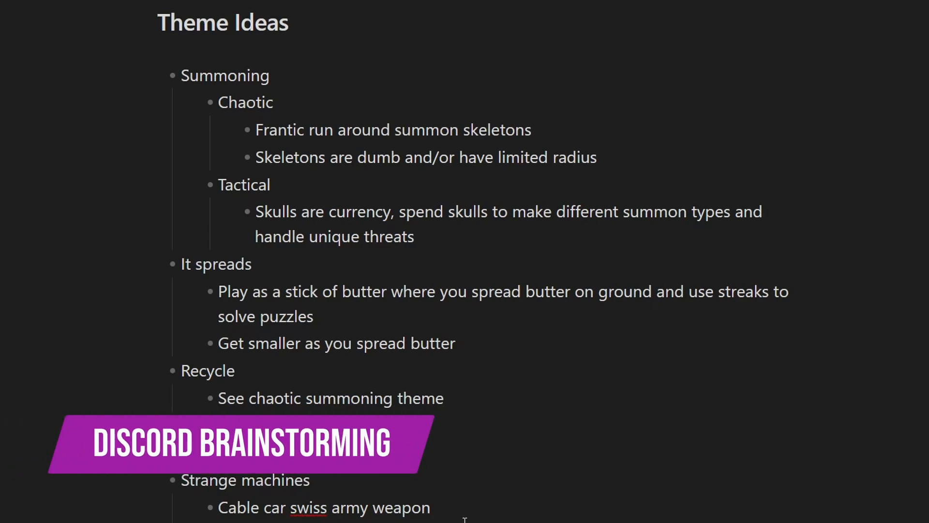
pyautogui.write('Tunnels')
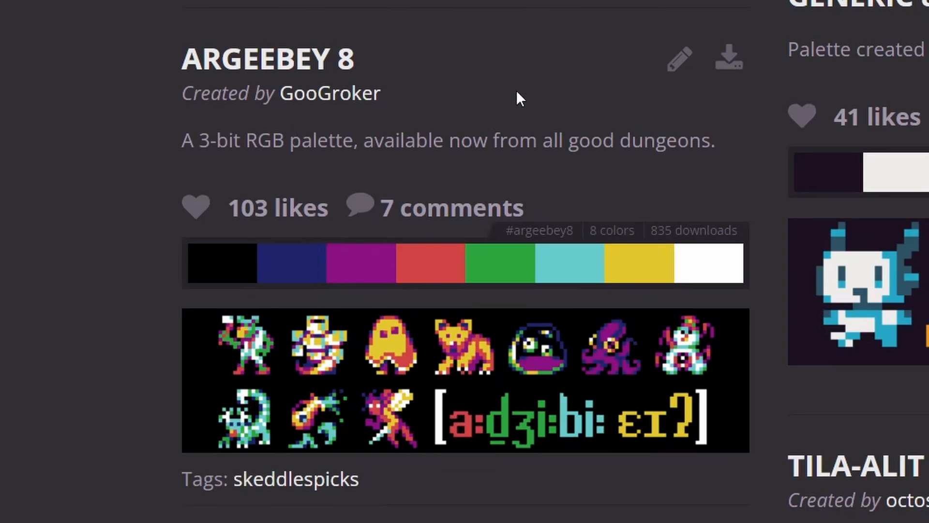
# - Grab the ARGEEBEY 8 eight-colour palette from Lospec
pyautogui.click(728, 58)
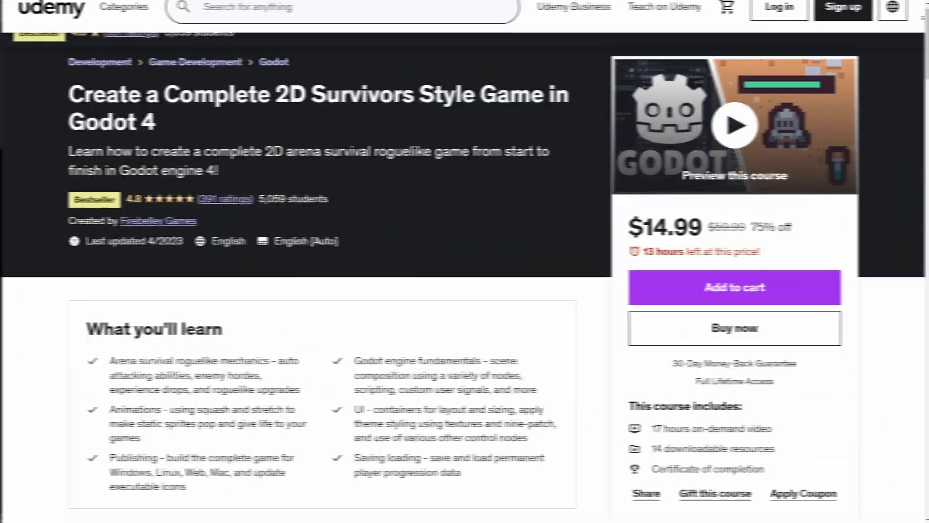
pyautogui.scroll(-3)
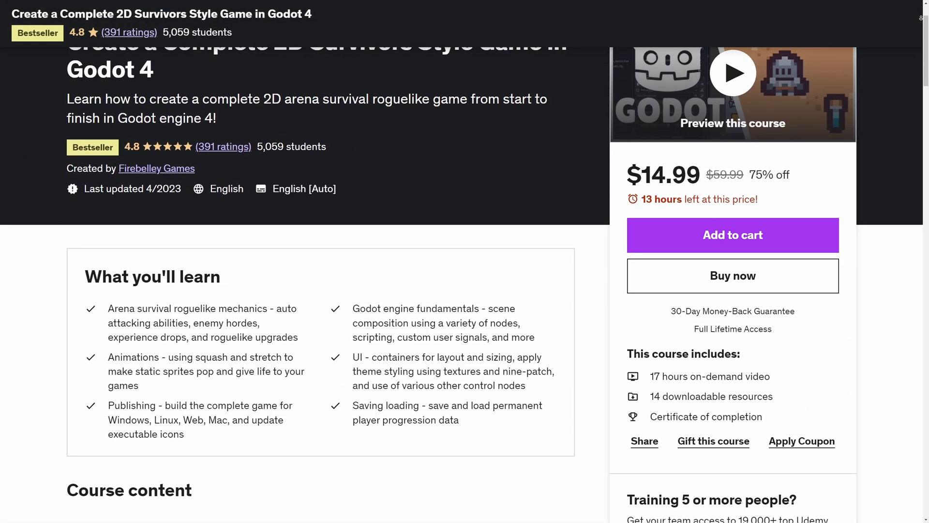
pyautogui.scroll(-3)
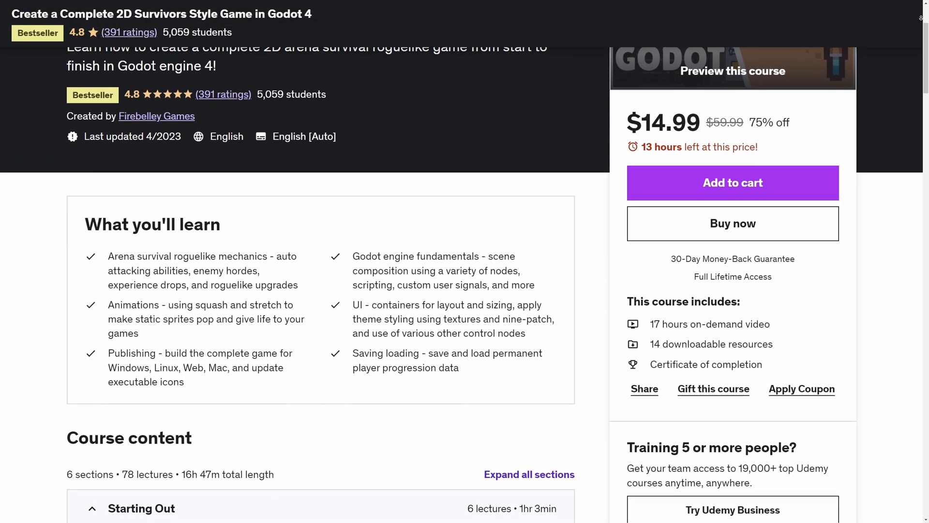
pyautogui.scroll(-3)
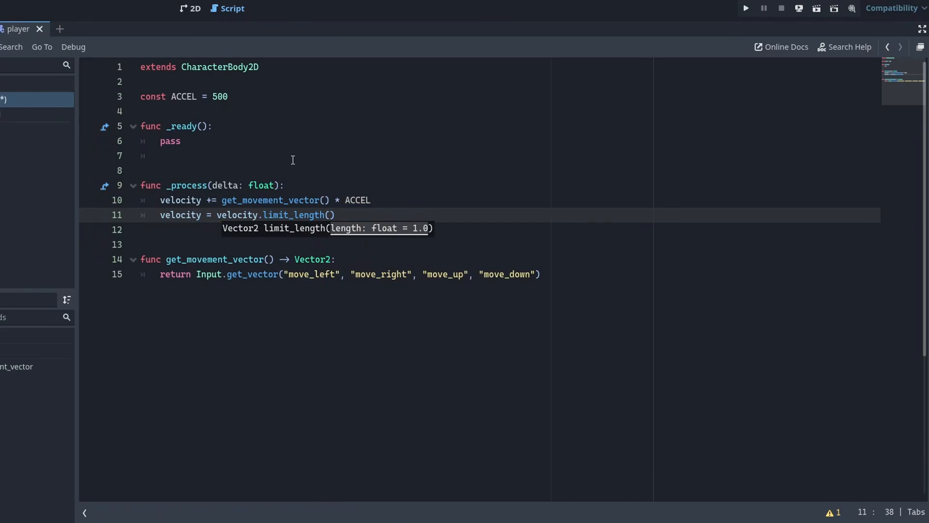
# - Add const MAX_SPEED = 200 to the player script and limit velocity length to it
pyautogui.write('const ma')
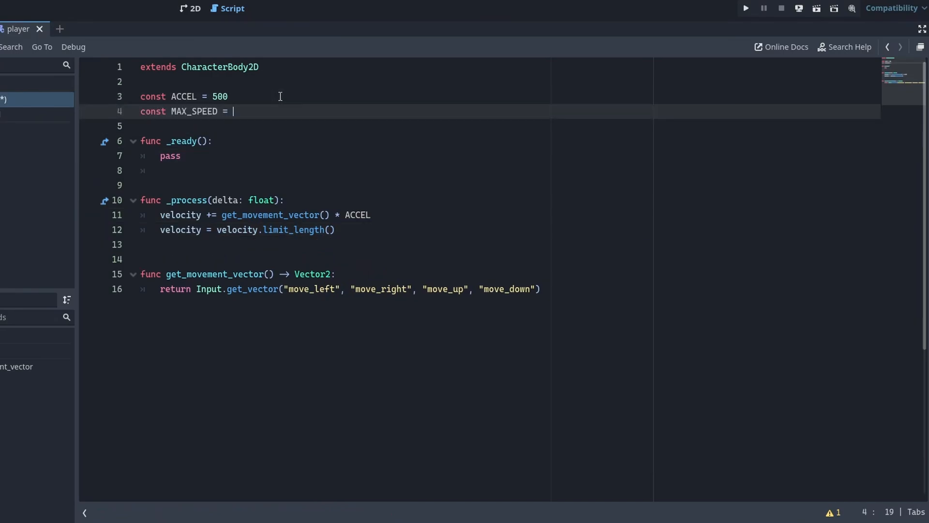
pyautogui.write('200')
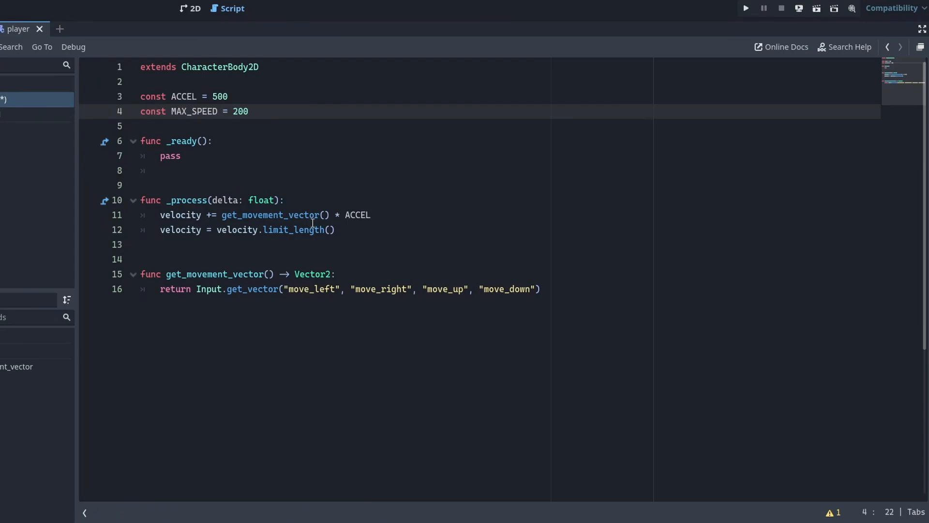
pyautogui.write('MAX_SPEED')
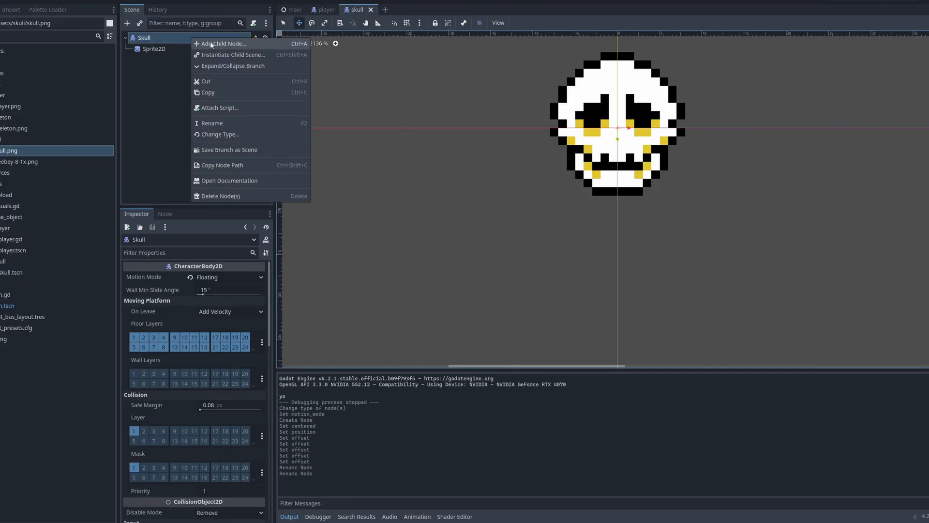
# - Give the Skull scene a CollisionShape2D child with a new shape
pyautogui.click(224, 43)
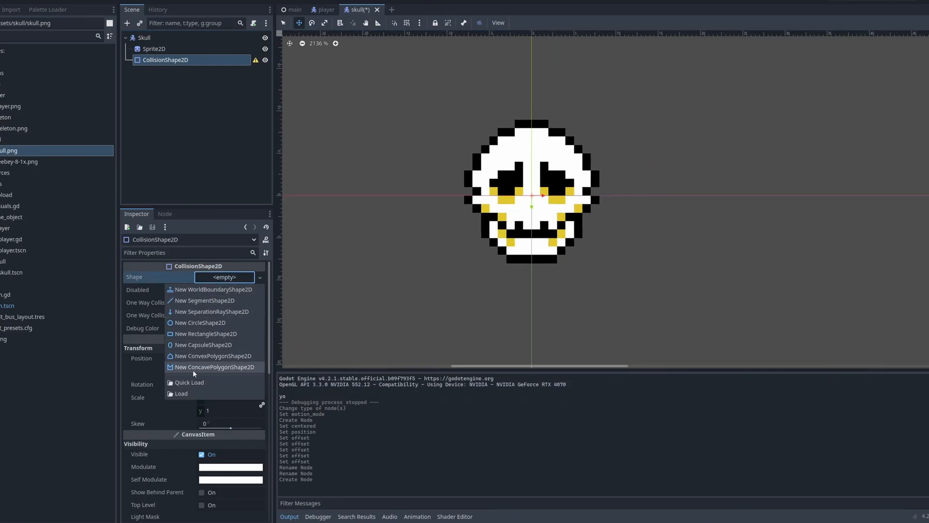
pyautogui.click(200, 322)
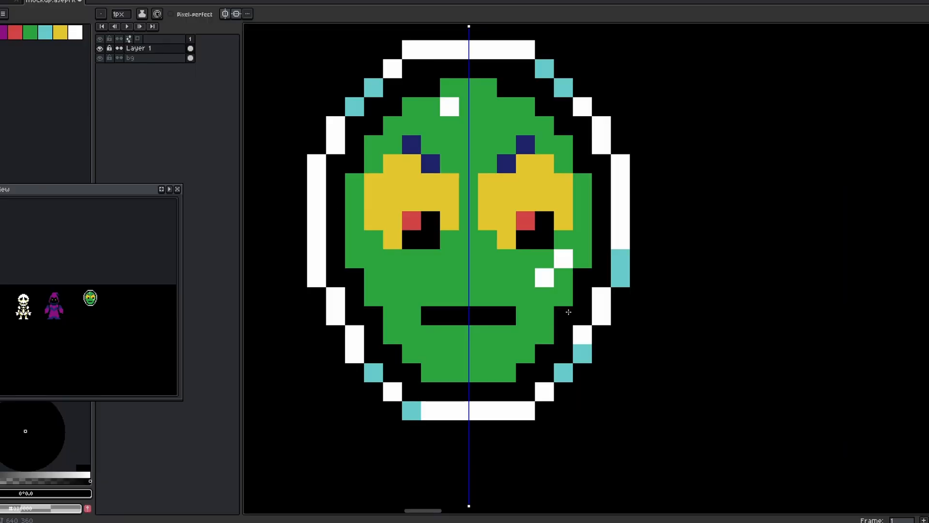
# - Paint the green alien sprite using yellow and neighbouring palette colours
pyautogui.click(467, 275)
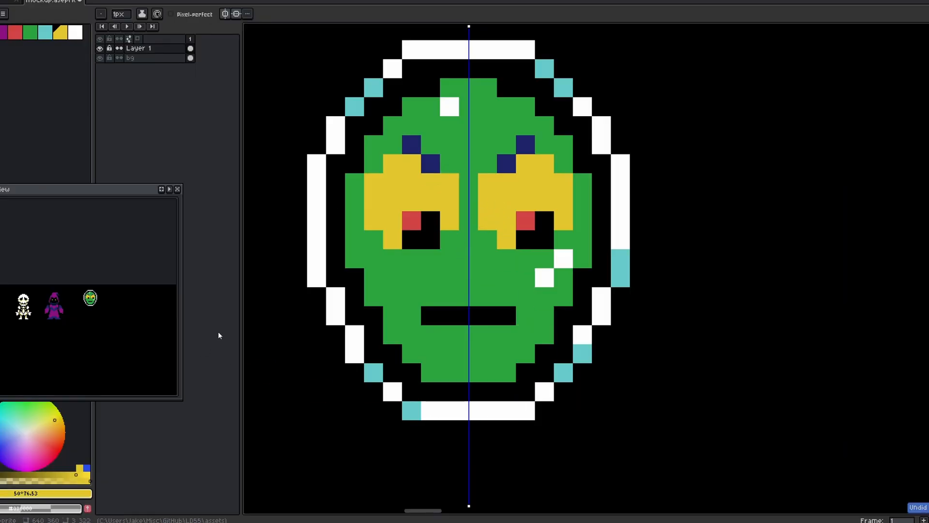
pyautogui.click(468, 279)
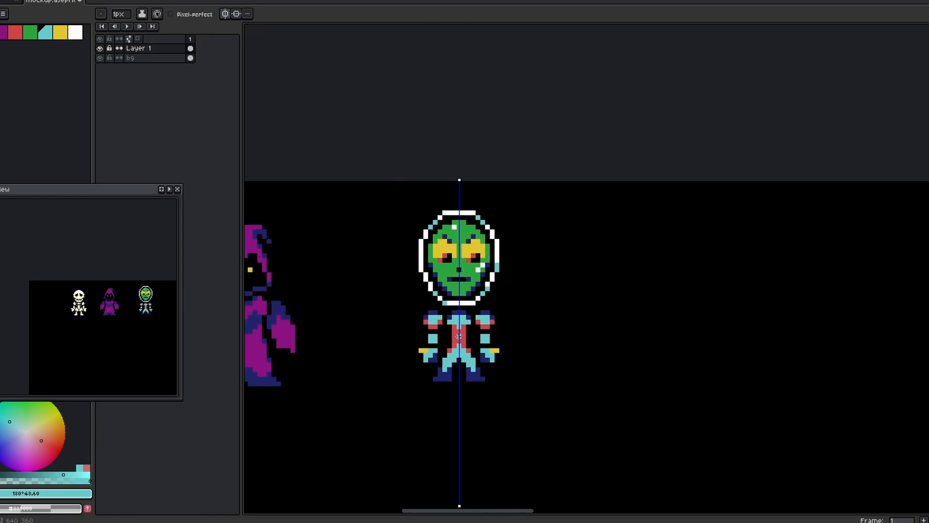
# - In tiles.aseprite, place the rotated dark blue wall strip along the bottom edge
pyautogui.click(172, 1)
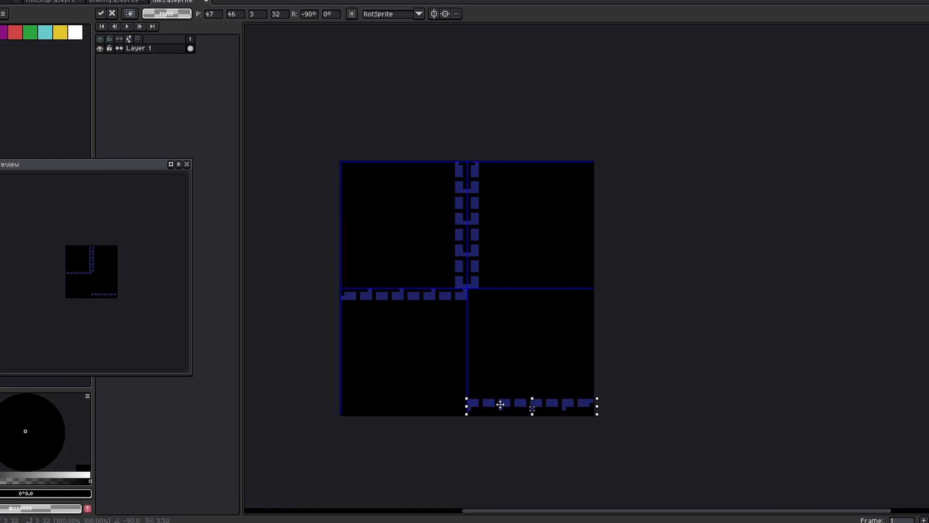
pyautogui.moveTo(501, 404); pyautogui.dragTo(501, 409)
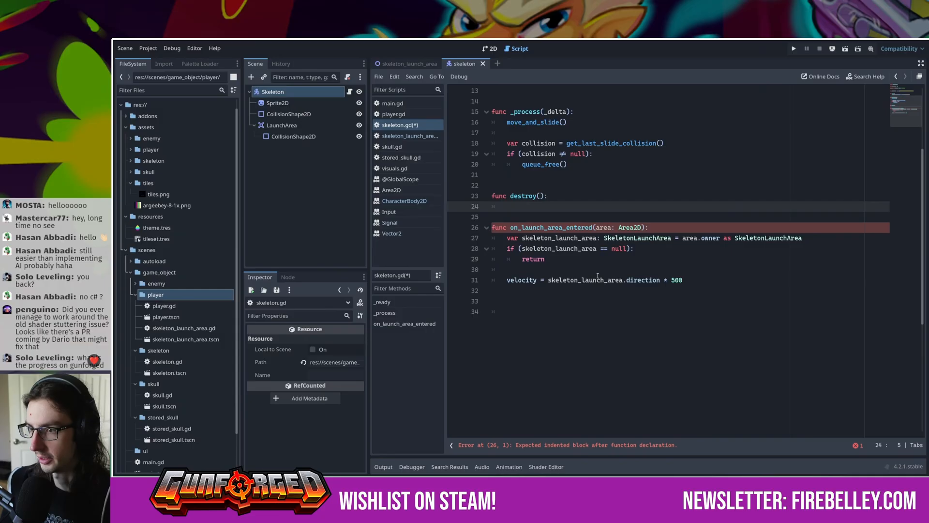
# - Write a destroy() function freeing the skeleton and call it on collision
pyautogui.write('queue_redraw()')
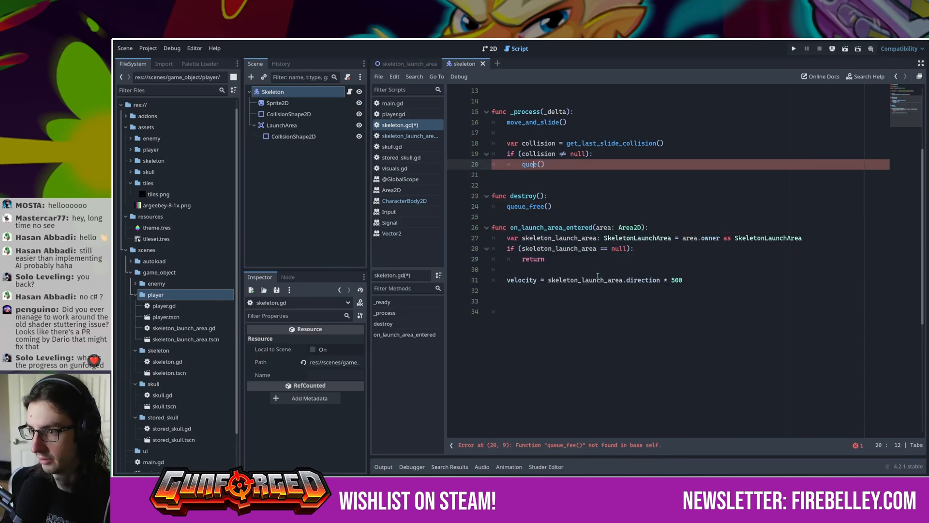
pyautogui.write('des')
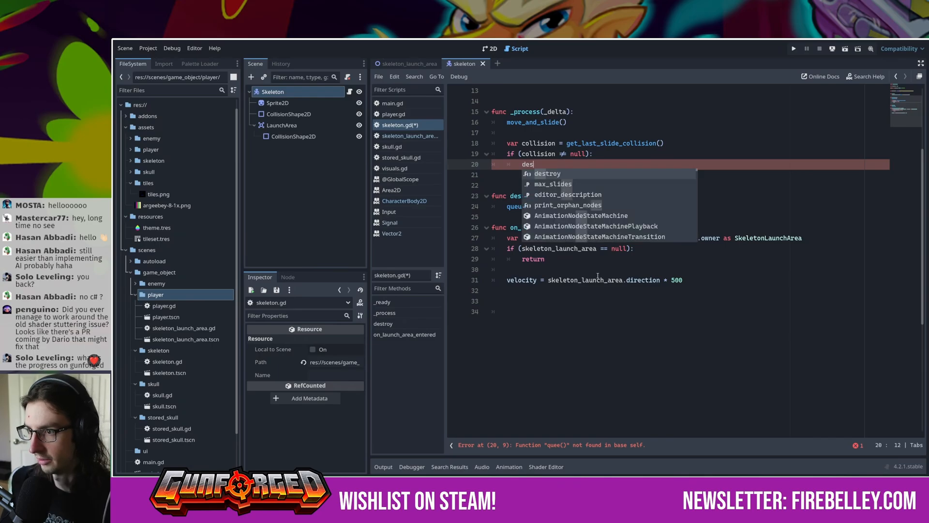
pyautogui.click(793, 48)
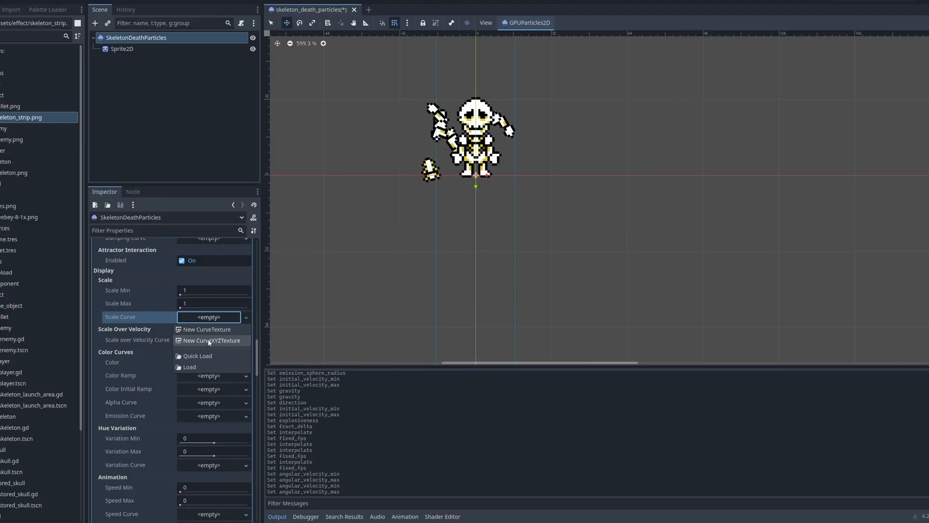
# - Give the death particles a new CurveXYZTexture scale curve and scrub the alien run animation to 0.35 s
pyautogui.click(214, 340)
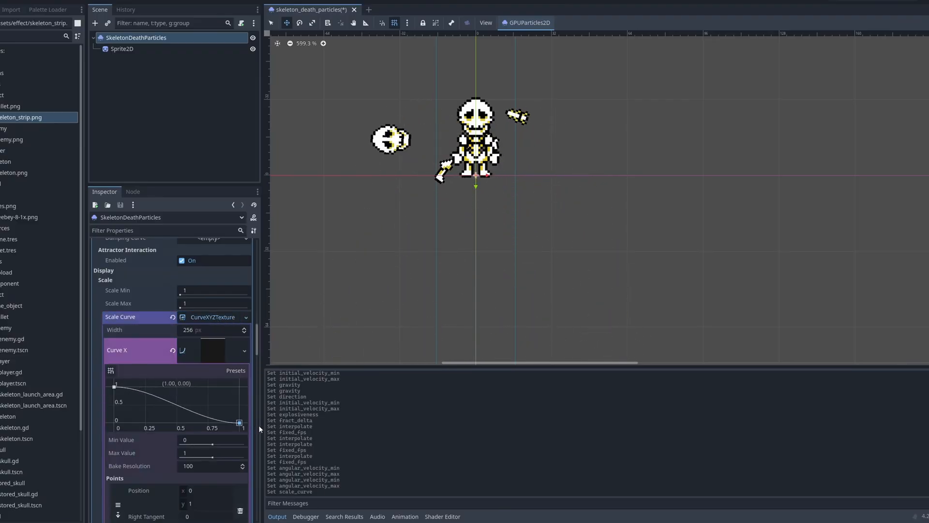
pyautogui.click(437, 10)
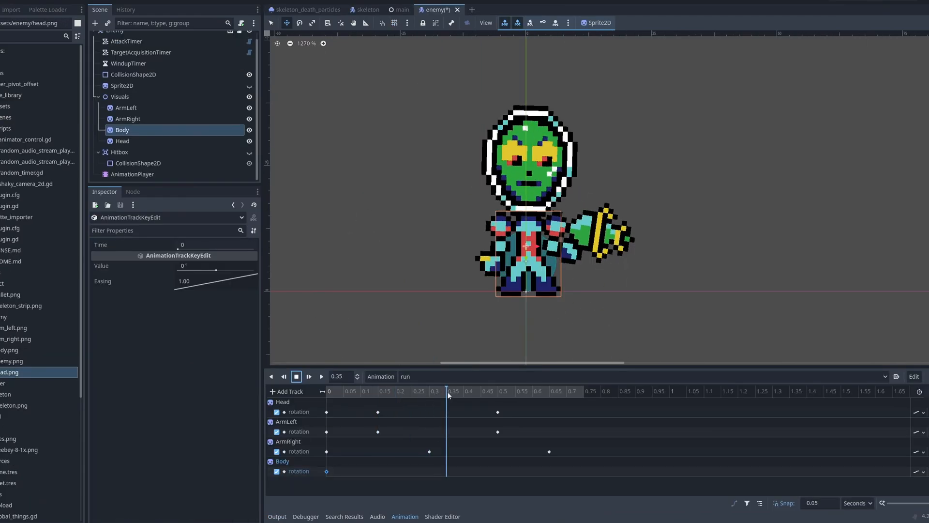
pyautogui.click(413, 390)
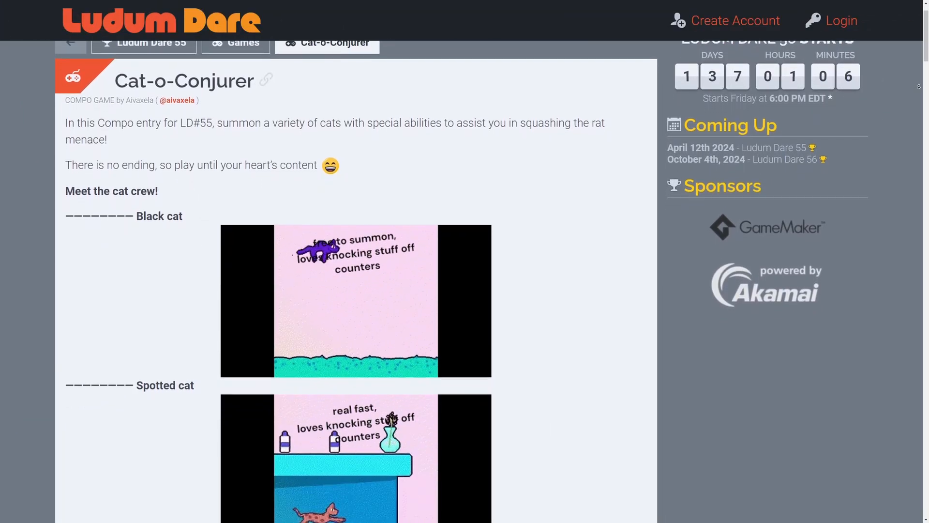
# - Scroll through the Cat-o-Conjurer compo entry description on ldjam.com
pyautogui.scroll(-3)
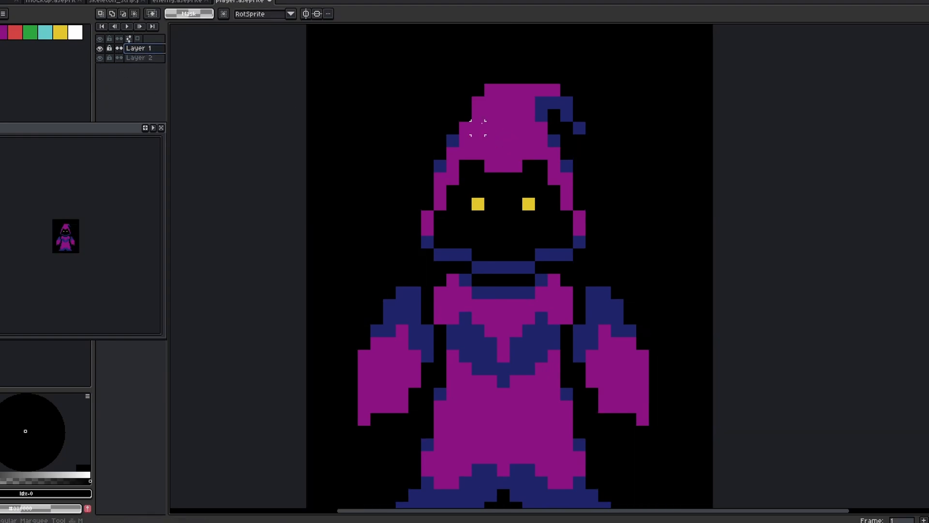
# - Draw the purple-hooded necromancer with yellow eyes on Layer 1 of player.aseprite
pyautogui.moveTo(393, 56); pyautogui.dragTo(614, 250)
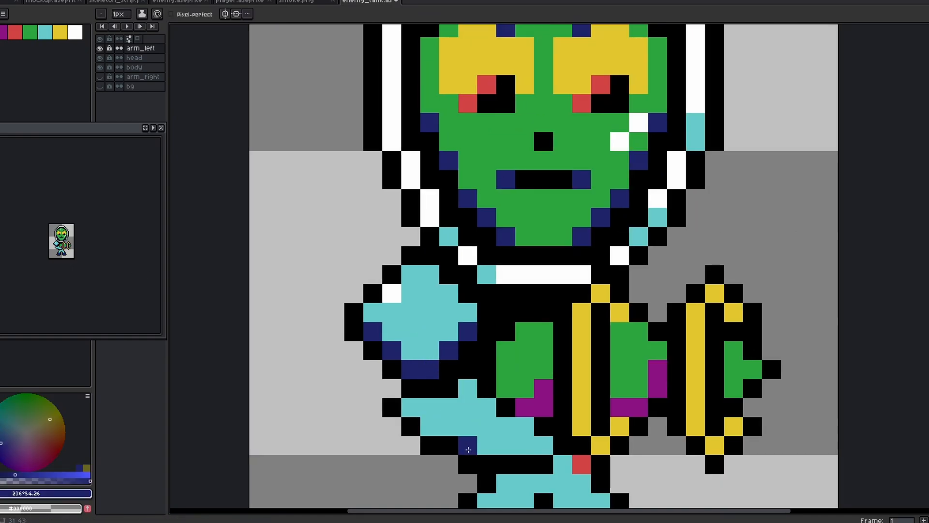
# - Shade the alien tank's cyan arm in enemy_tank.aseprite
pyautogui.click(423, 1)
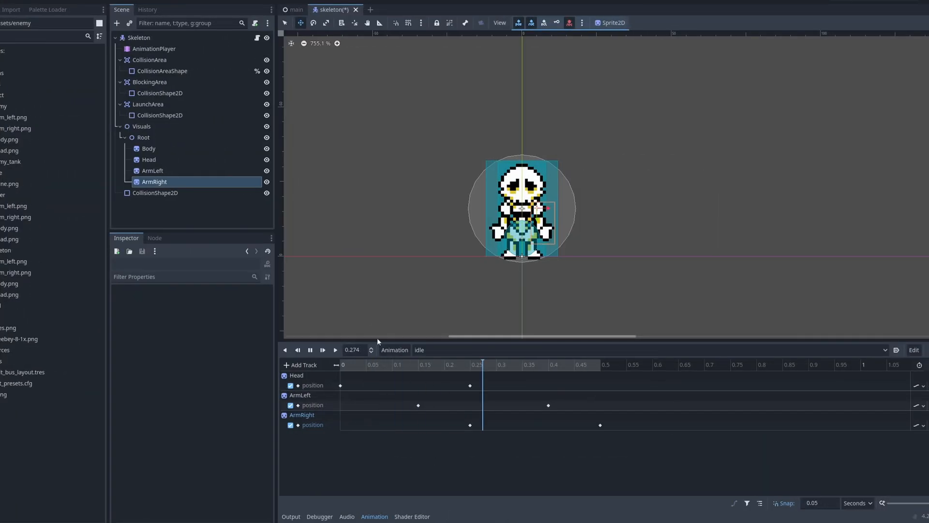
# - Key the 20° stun rotation, then bring up the enemy spawn definition script
pyautogui.click(148, 149)
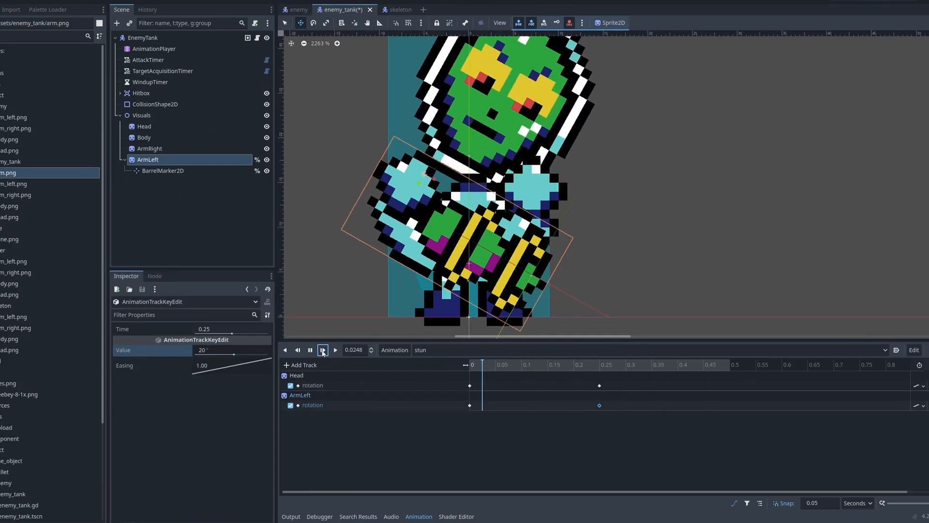
pyautogui.scroll(-3)
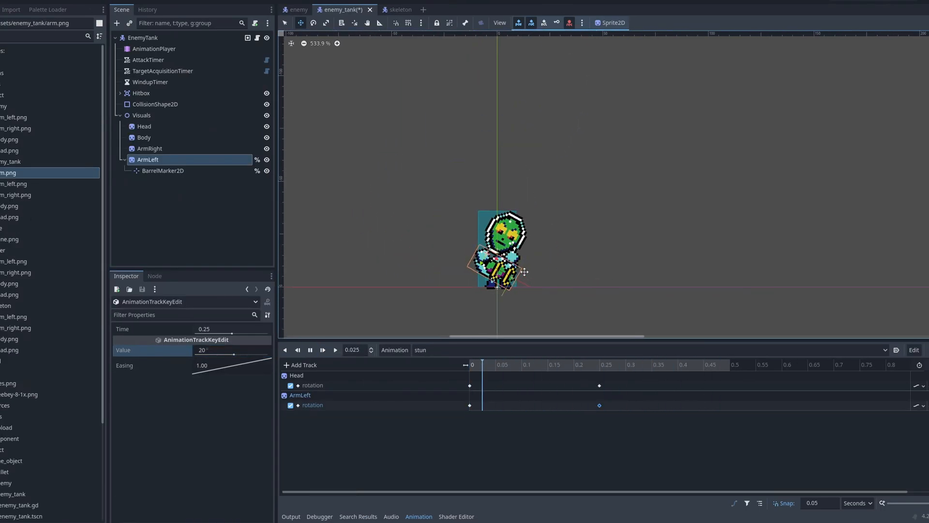
pyautogui.click(474, 9)
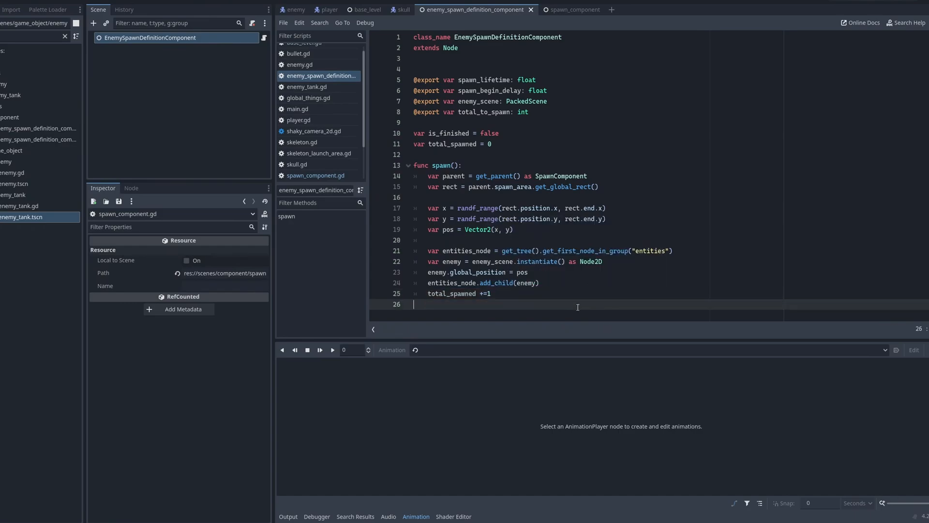
# - Add the is_finished assignment at line 26 using autocomplete
pyautogui.write('is_finished = total_')
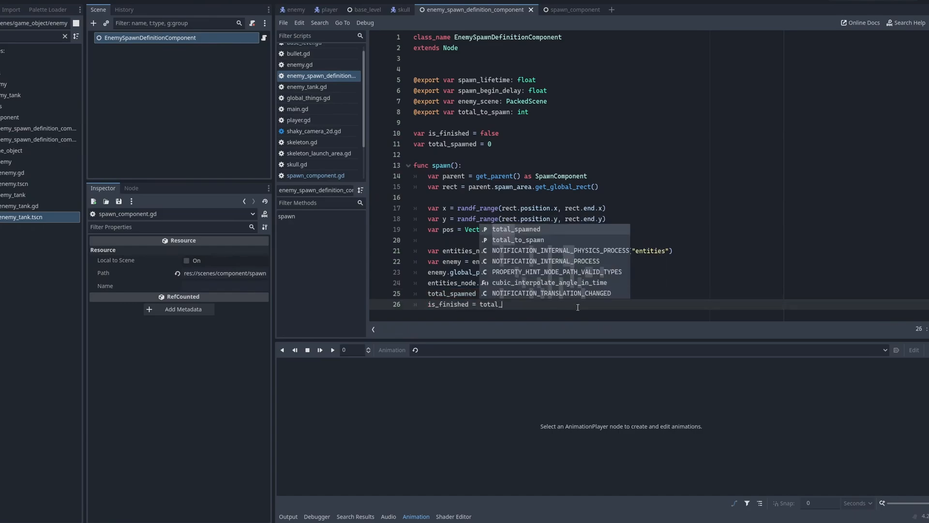
pyautogui.click(570, 10)
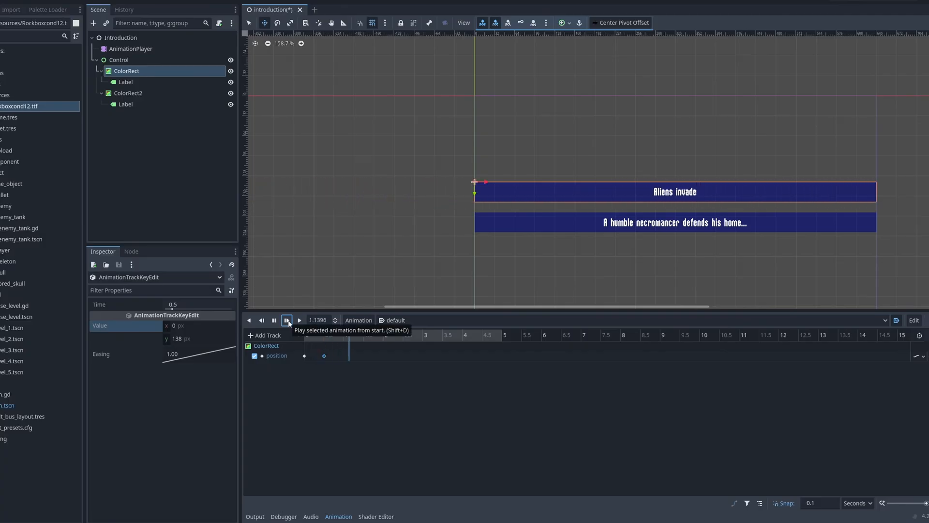
# - Play the intro banner slide-in animation from the start
pyautogui.click(286, 320)
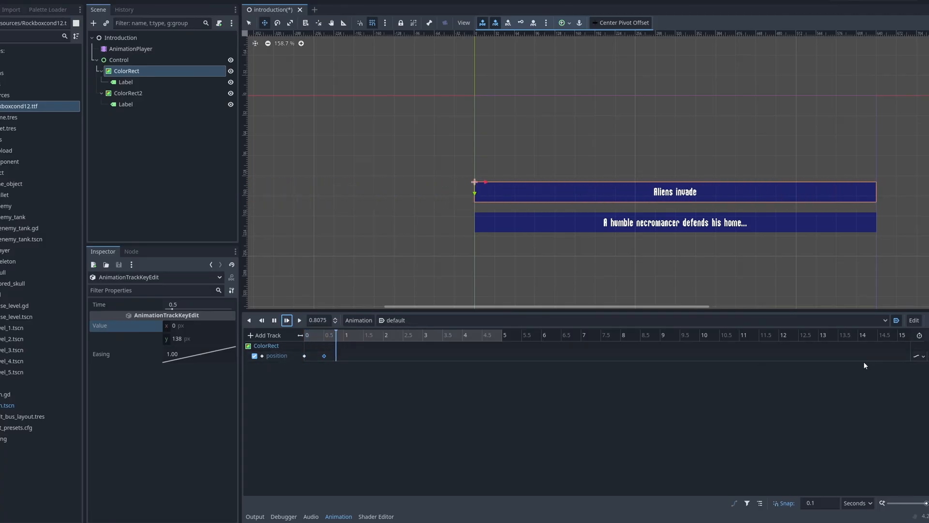
pyautogui.click(386, 10)
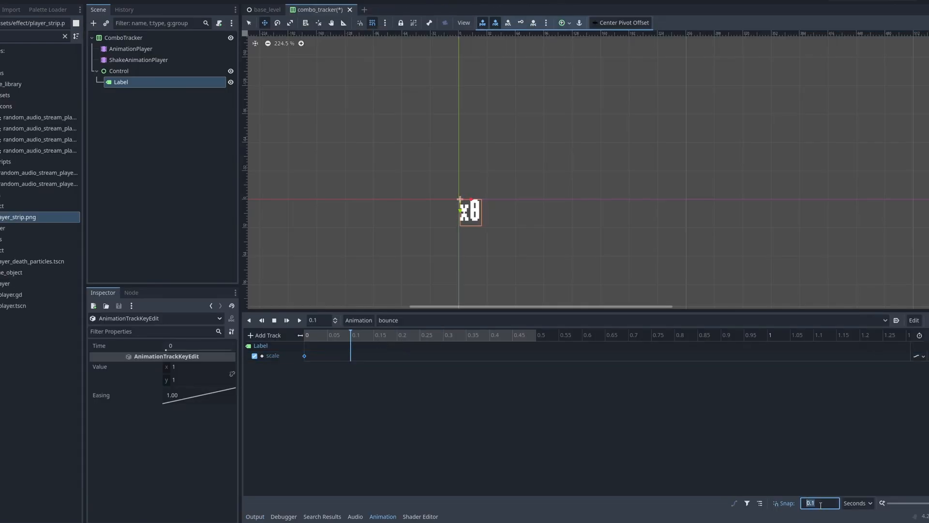
# - Set the bounce animation's snap to 0.05
pyautogui.write('0.05')
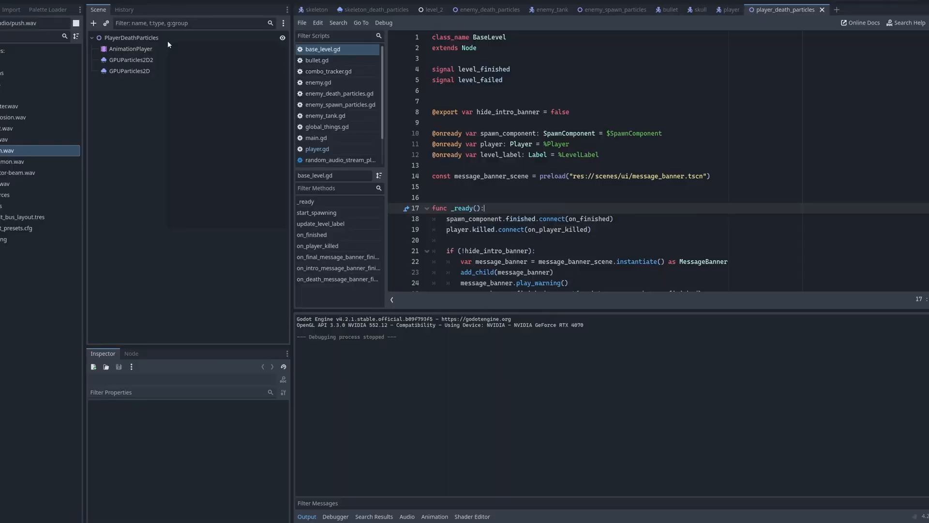
# - Add a random-type child node under PlayerDeathParticles
pyautogui.click(93, 23)
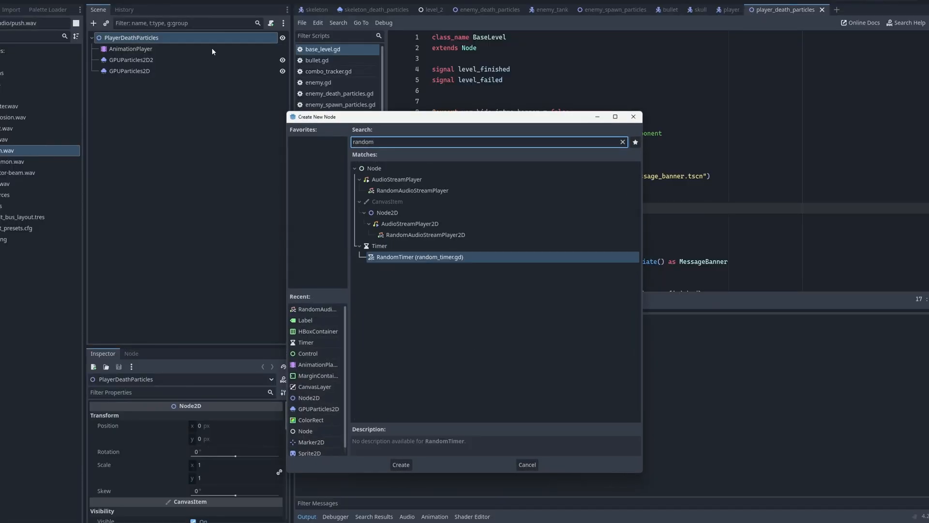
pyautogui.click(400, 464)
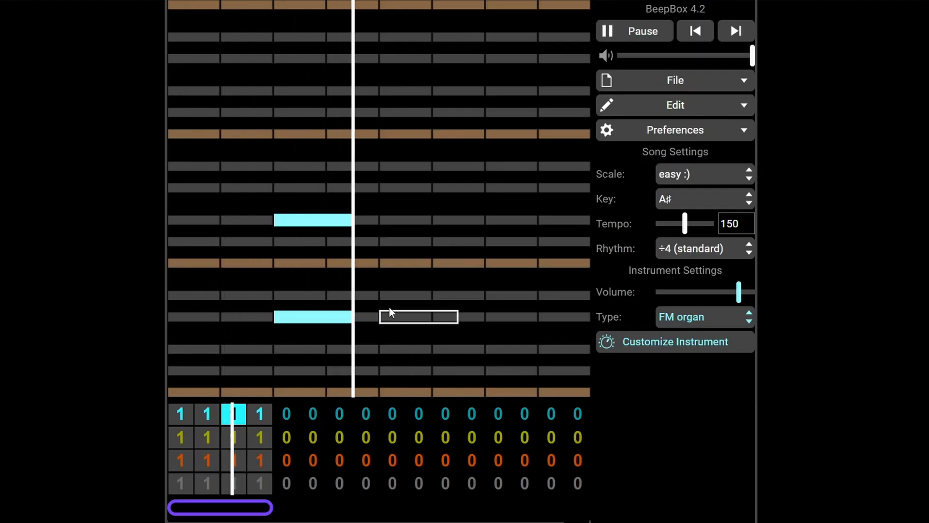
# - Switch the song to the island :) scale
pyautogui.click(703, 174)
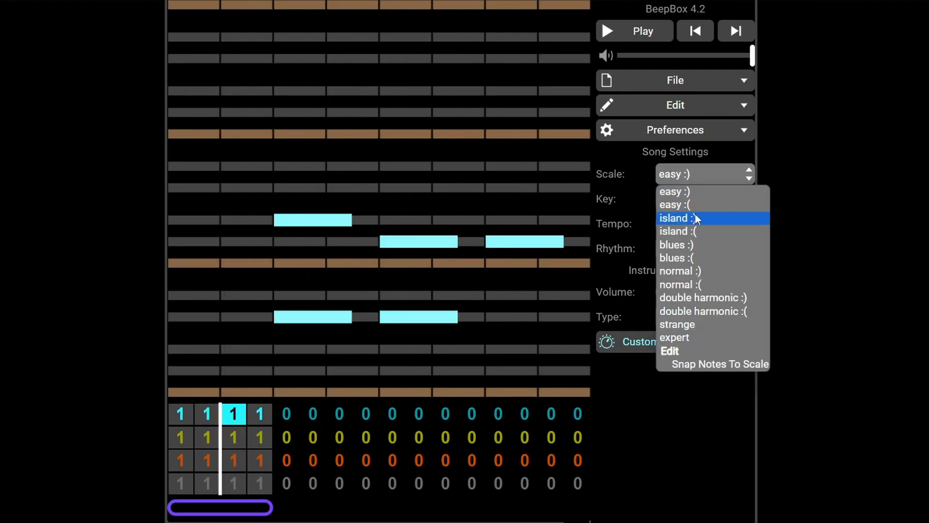
pyautogui.click(673, 204)
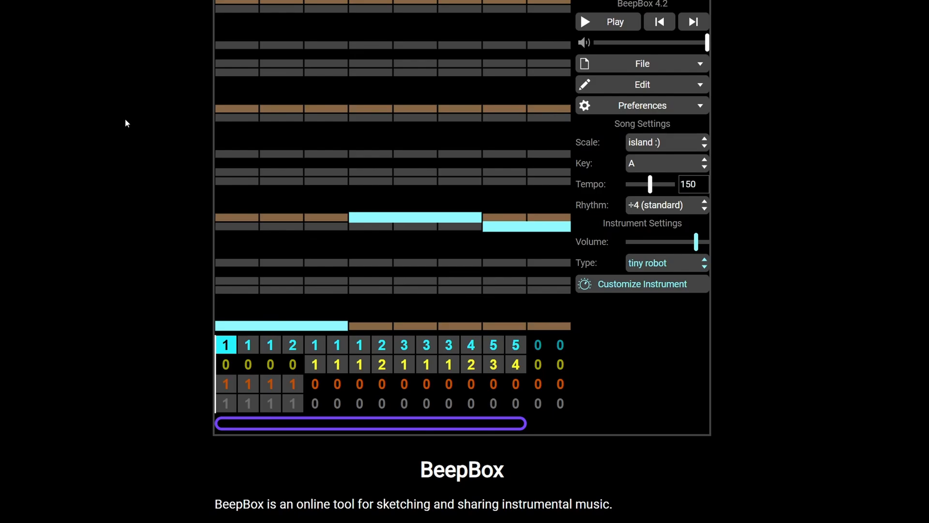
pyautogui.click(608, 21)
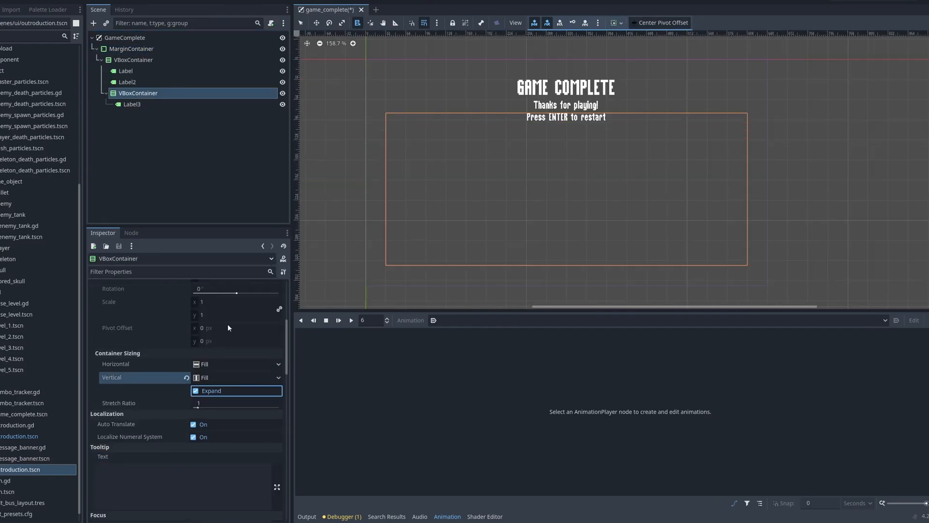
# - Set the inner VBoxContainer's vertical sizing to Shrink Center
pyautogui.click(237, 378)
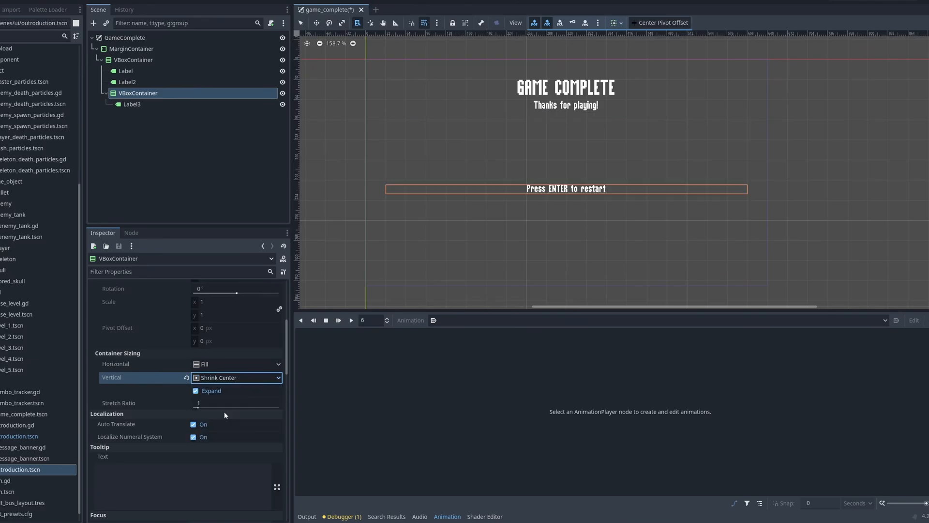
pyautogui.click(208, 18)
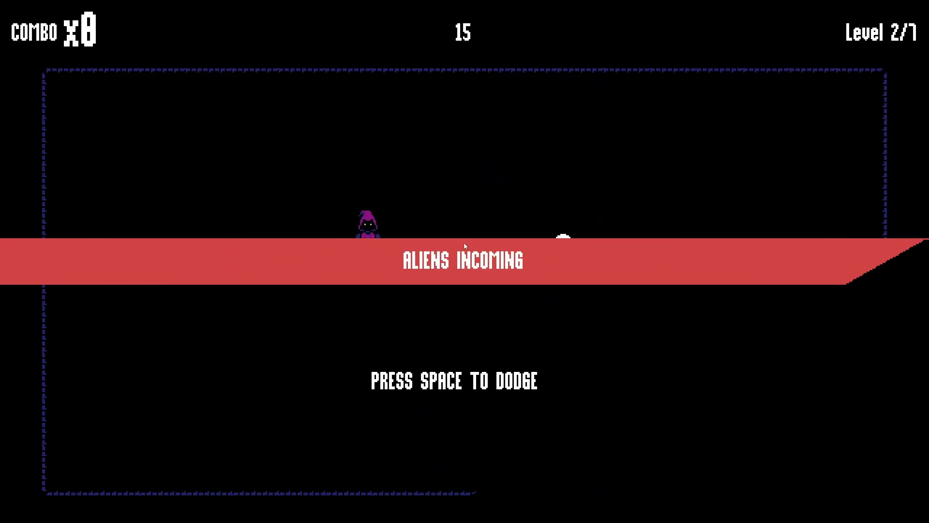
# - Summon skeletons and launch them into aliens to build a x3 combo
pyautogui.press('space')
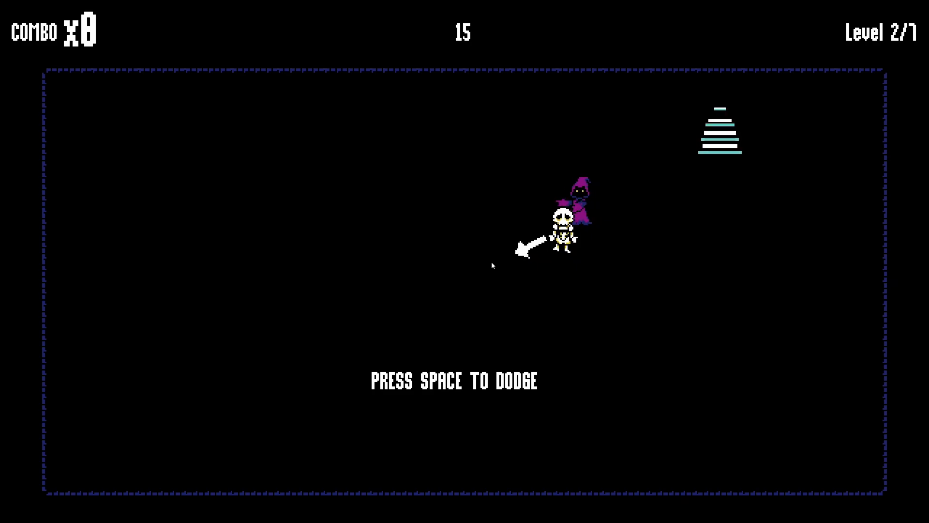
pyautogui.press('space')
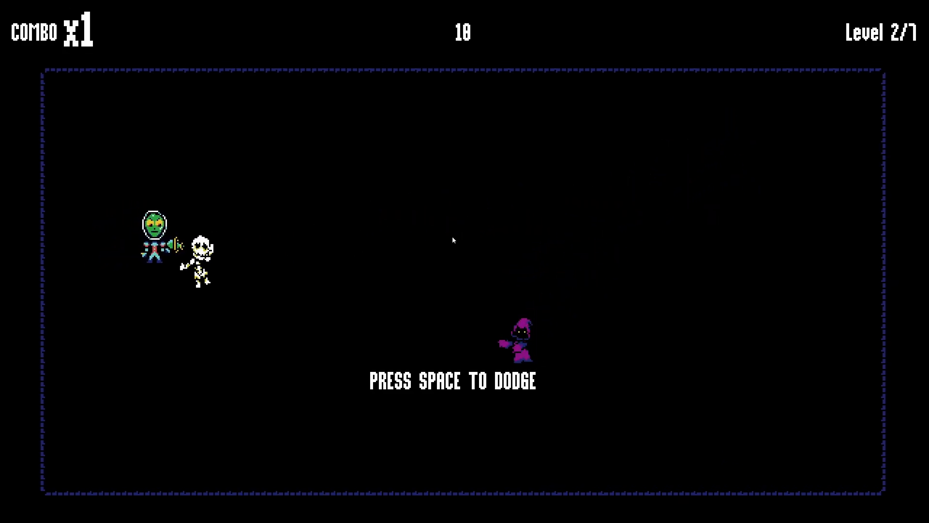
pyautogui.press('space')
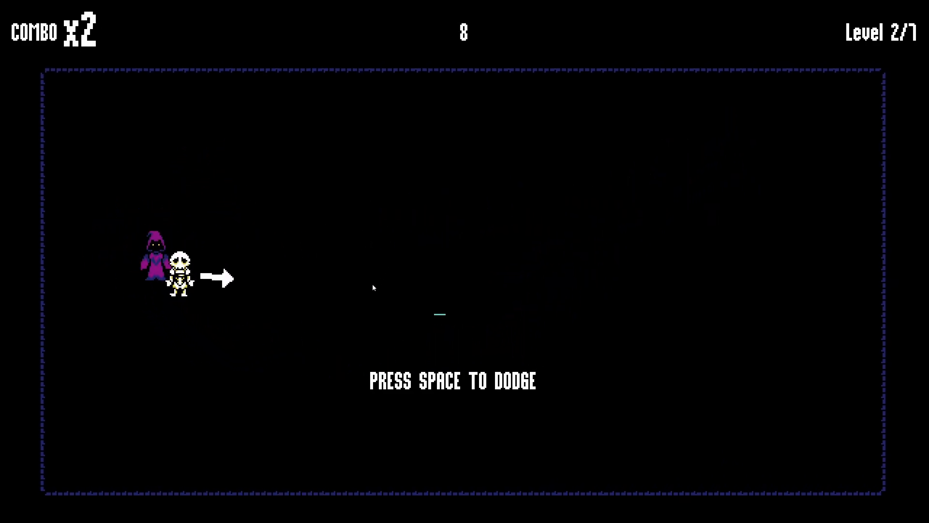
pyautogui.press('space')
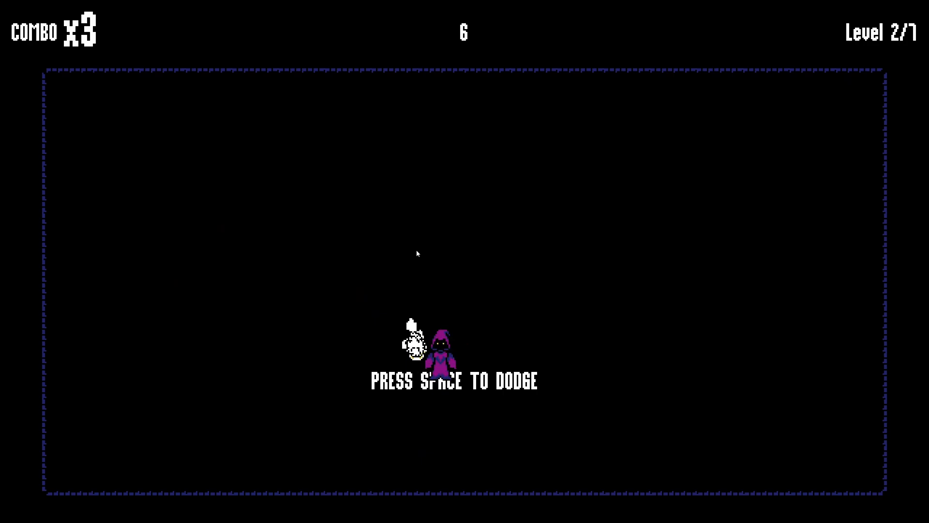
pyautogui.press('space')
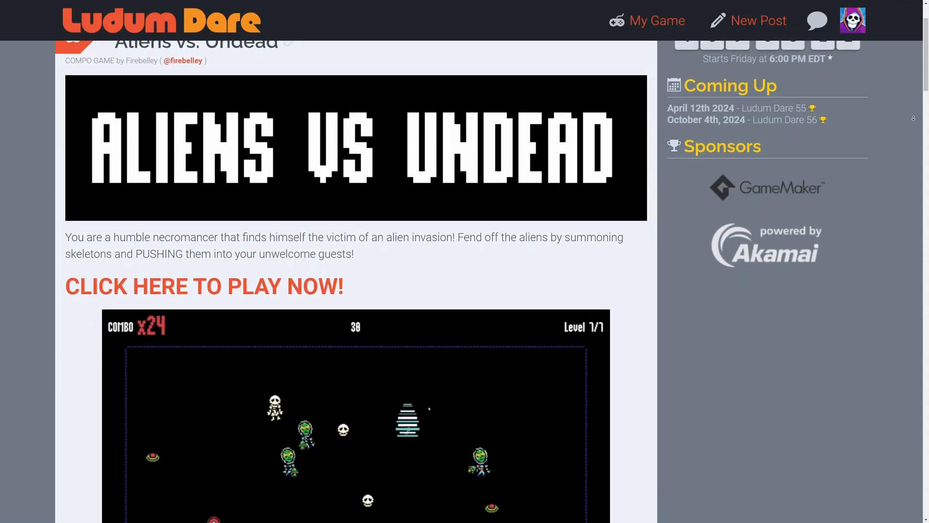
# - Scroll the entry page down to the Tools used and Links sections
pyautogui.scroll(-3)
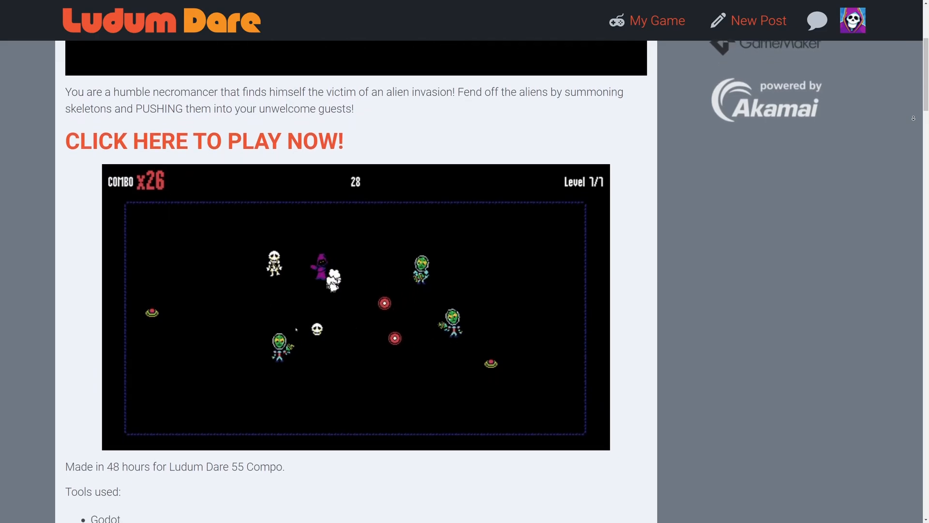
pyautogui.scroll(-3)
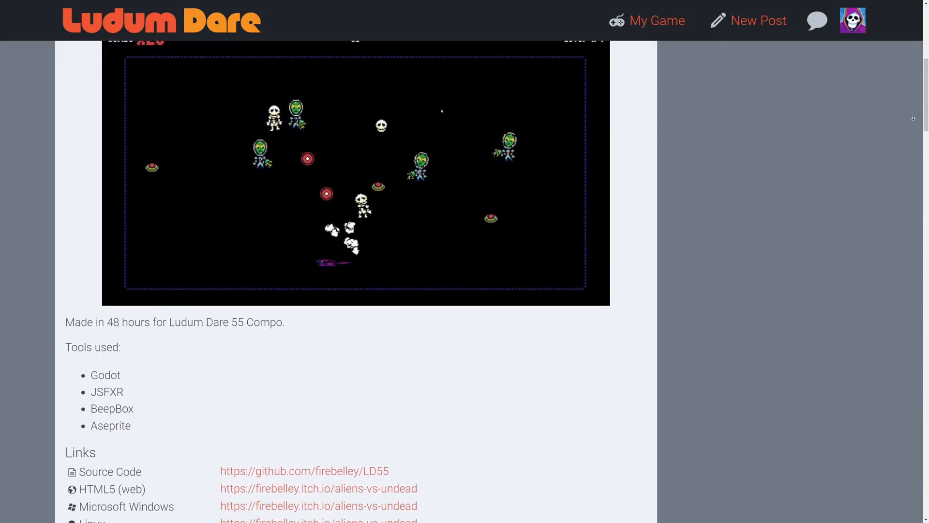